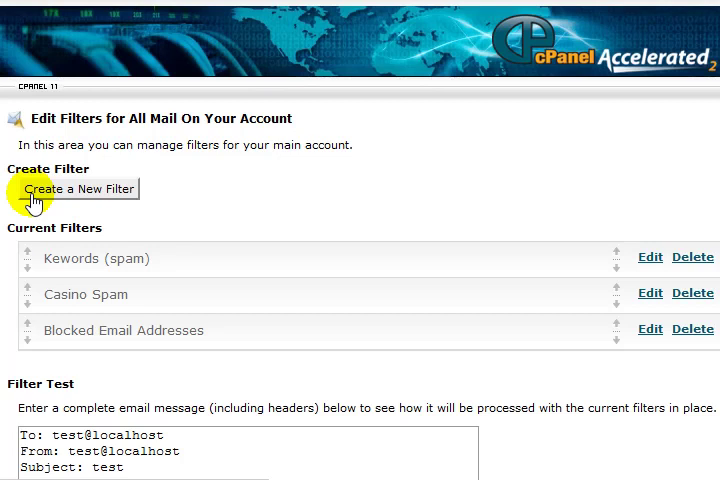
pyautogui.moveTo(202, 188)
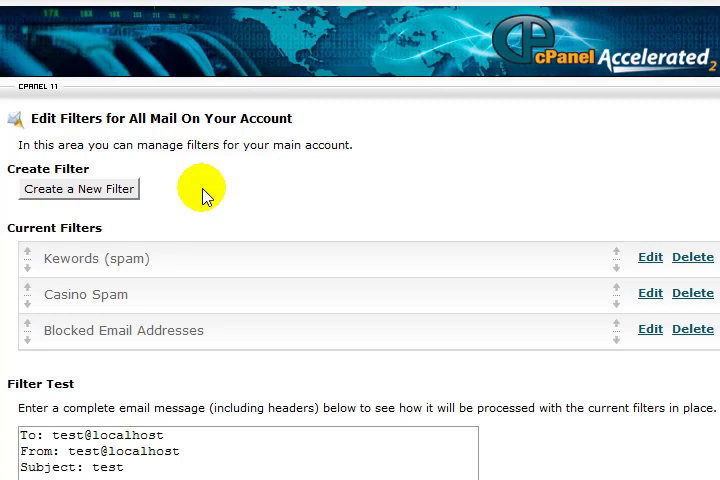
pyautogui.moveTo(590, 190)
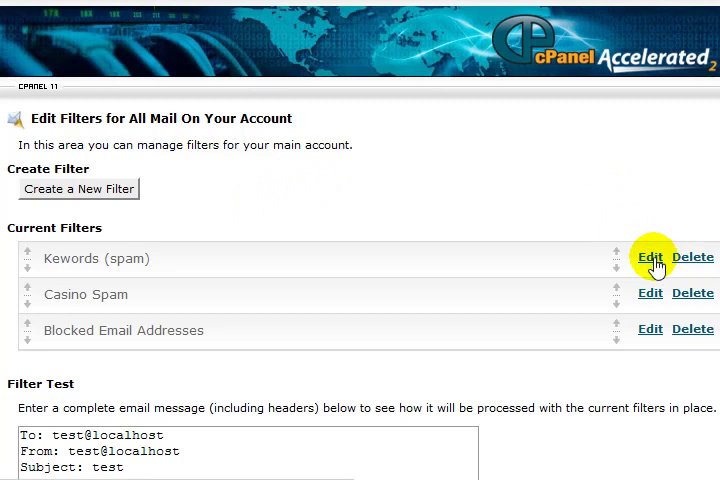
# - Review the Keywords (spam) filter's subject, body and sender rules in its edit view
pyautogui.click(648, 256)
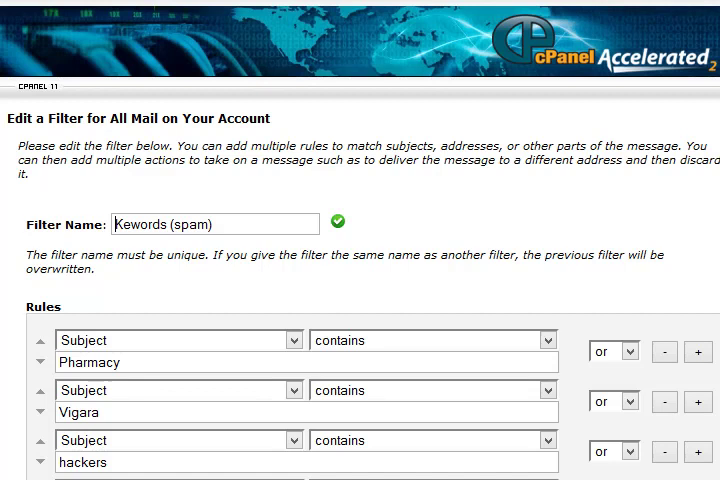
pyautogui.scroll(-3)
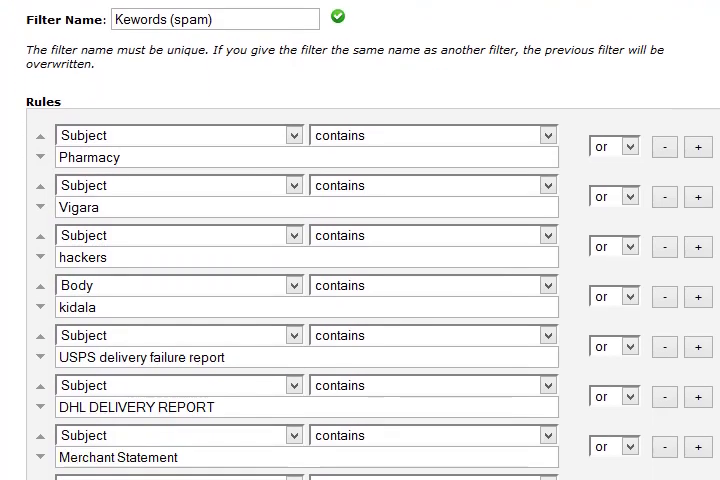
pyautogui.scroll(-3)
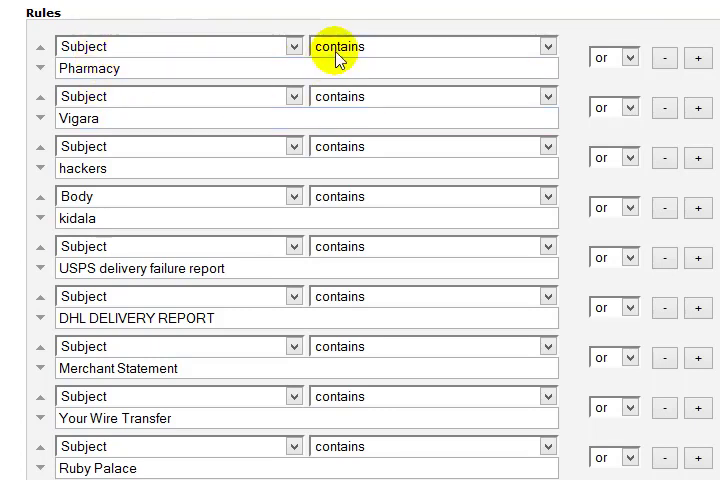
pyautogui.click(120, 68)
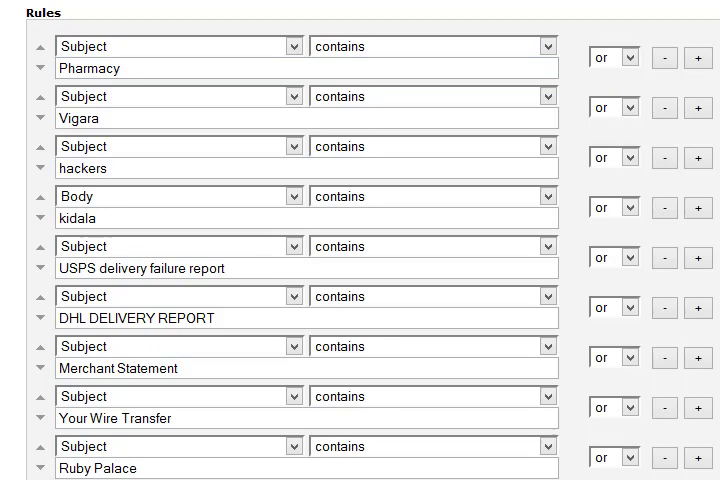
pyautogui.scroll(-3)
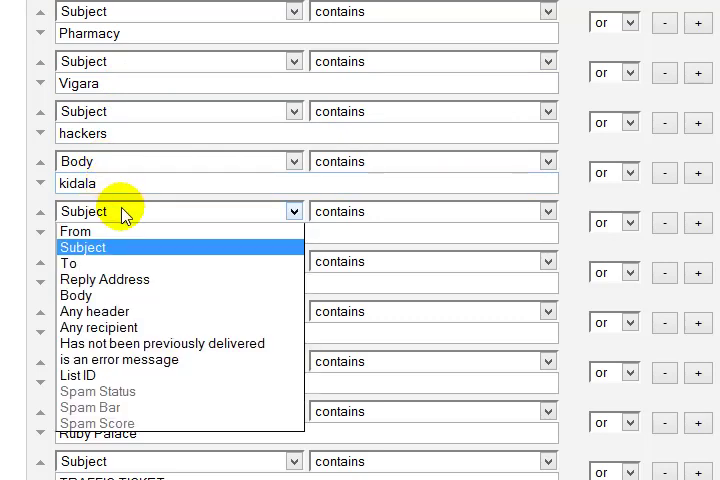
# - Leave the message-part list unchanged and review the remaining rules down to the Discard Message action
pyautogui.click(84, 246)
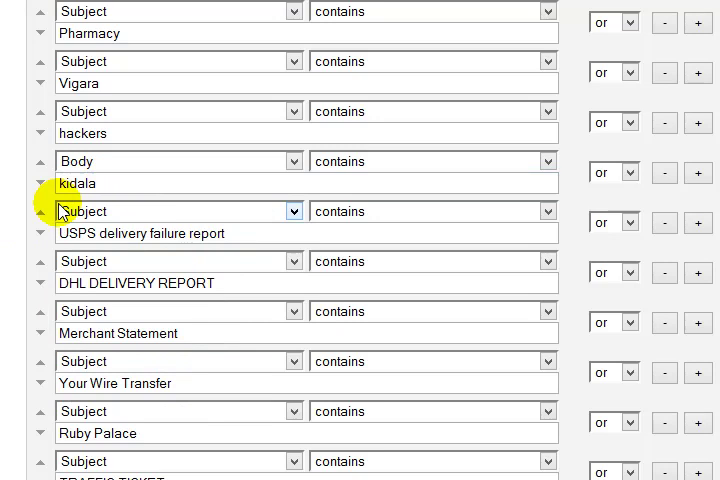
pyautogui.scroll(-3)
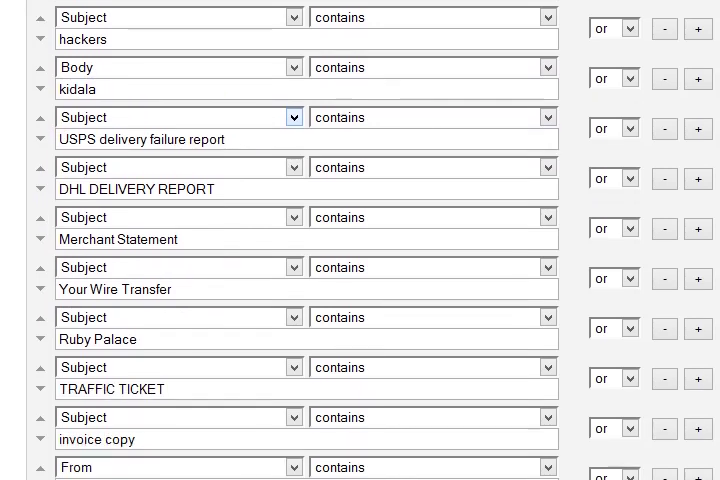
pyautogui.scroll(-3)
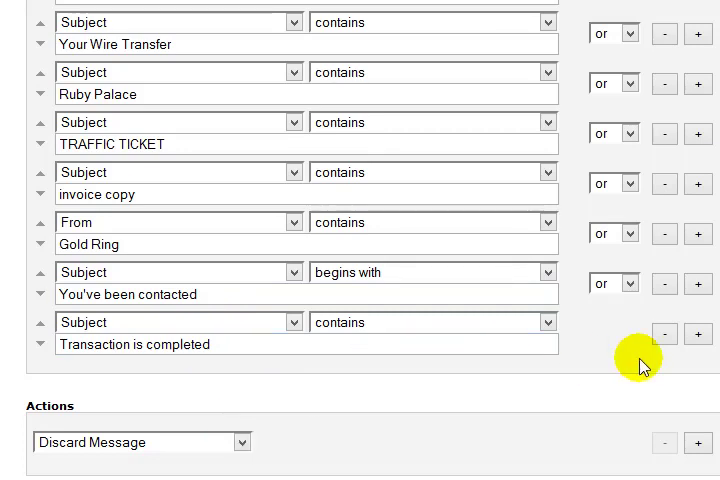
pyautogui.click(698, 334)
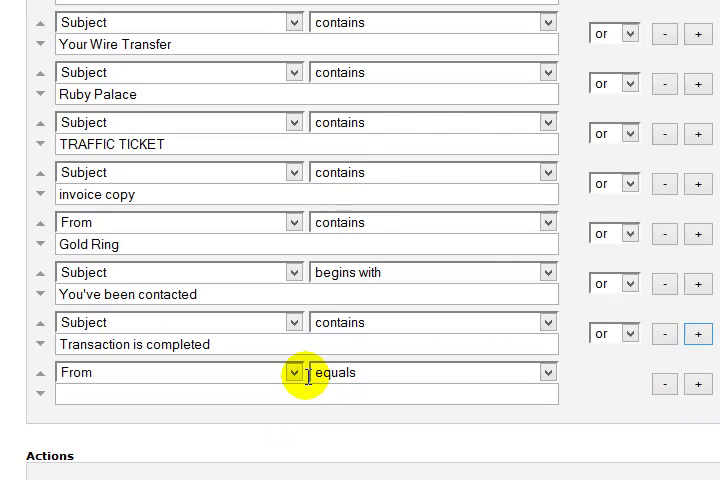
pyautogui.click(294, 372)
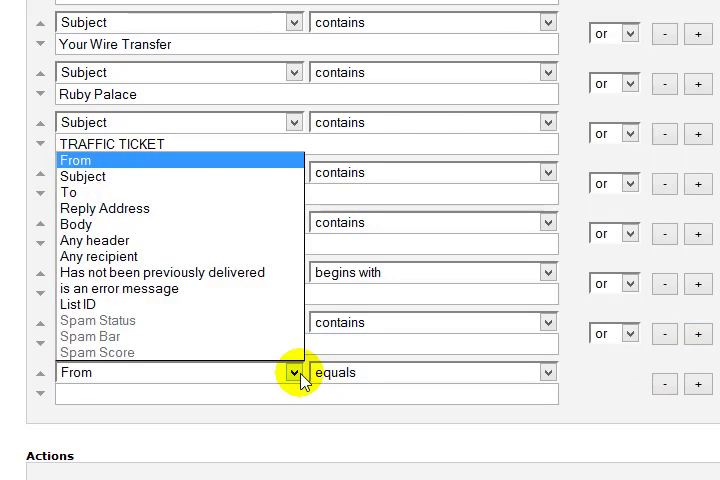
pyautogui.moveTo(84, 176)
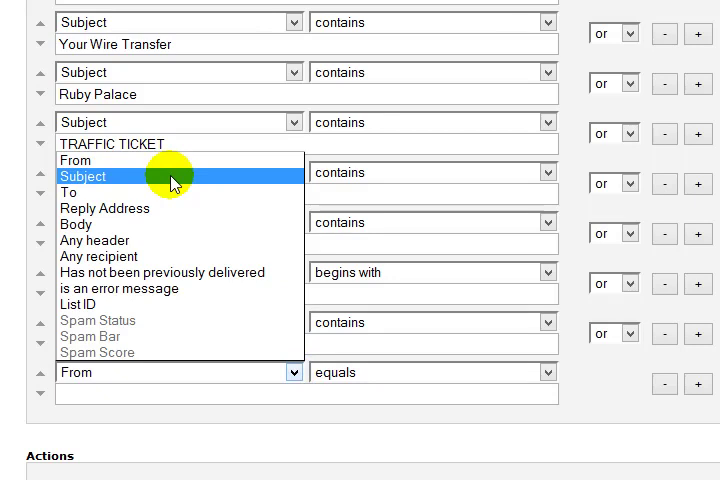
pyautogui.moveTo(104, 208)
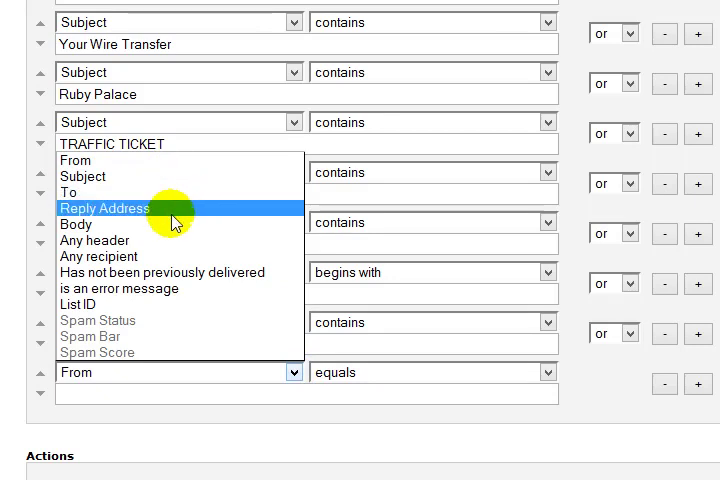
pyautogui.moveTo(132, 240)
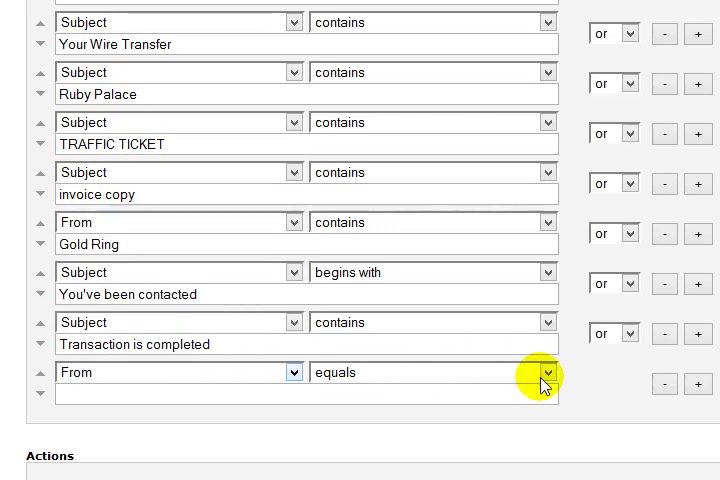
pyautogui.click(548, 372)
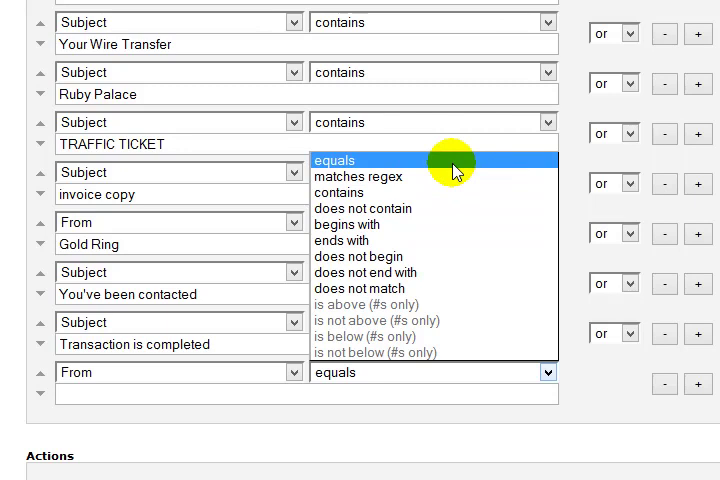
pyautogui.moveTo(456, 176)
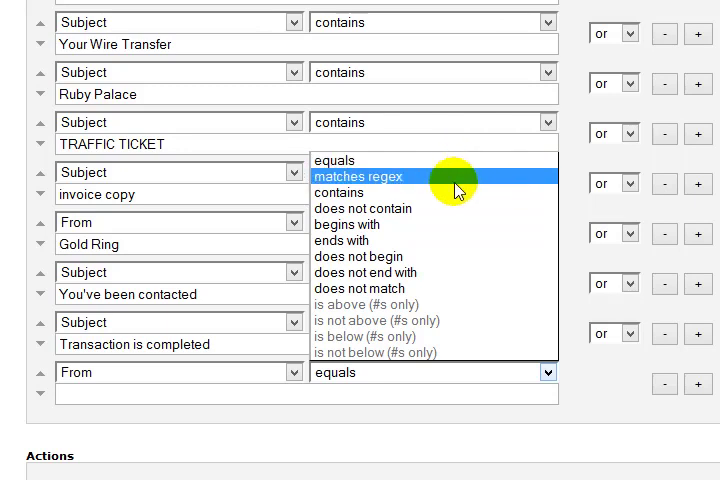
pyautogui.moveTo(440, 256)
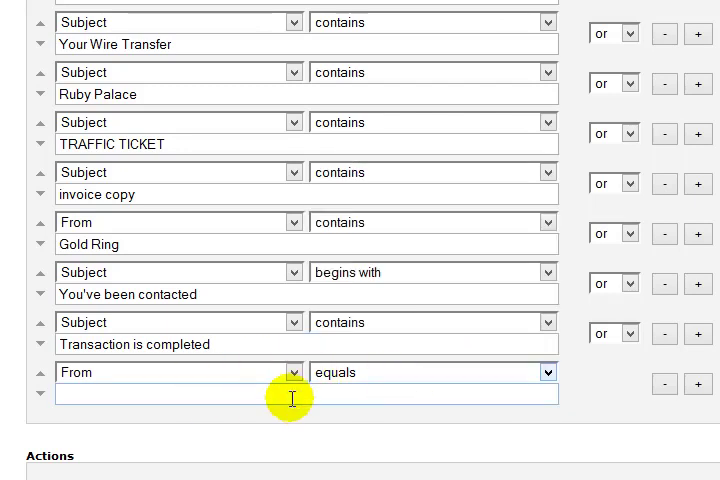
pyautogui.scroll(-3)
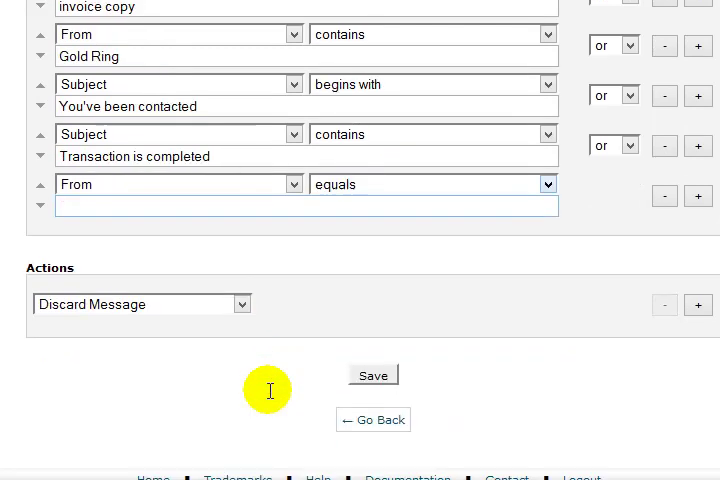
# - Go back to the account-wide filter list showing Keywords (spam), Casino Spam and Blocked Email Addresses
pyautogui.click(240, 304)
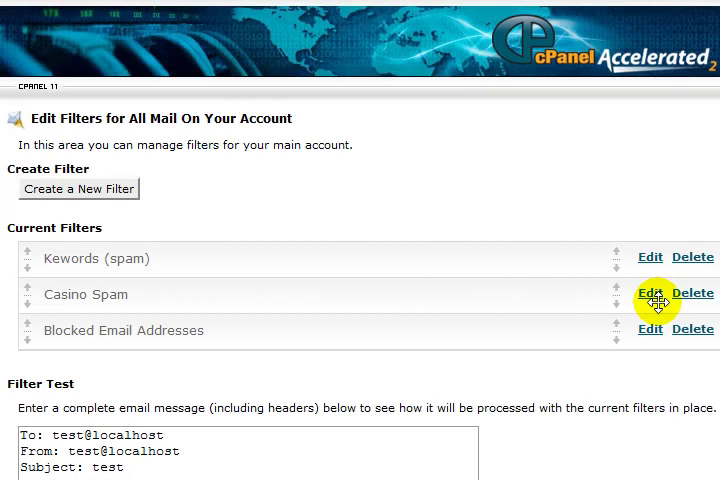
pyautogui.click(648, 292)
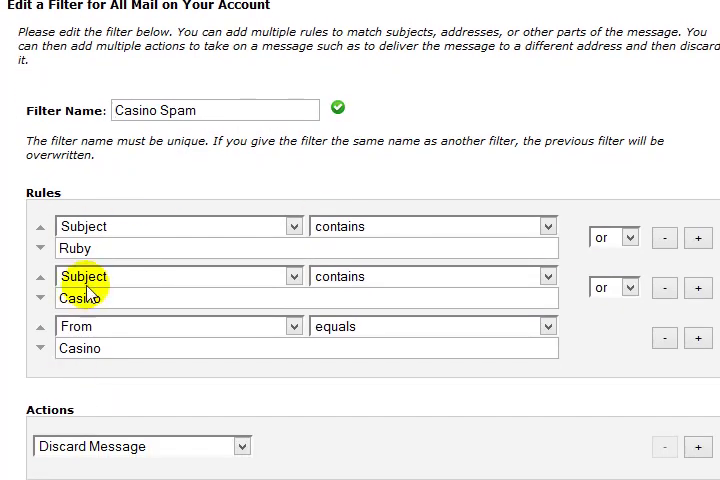
pyautogui.scroll(-3)
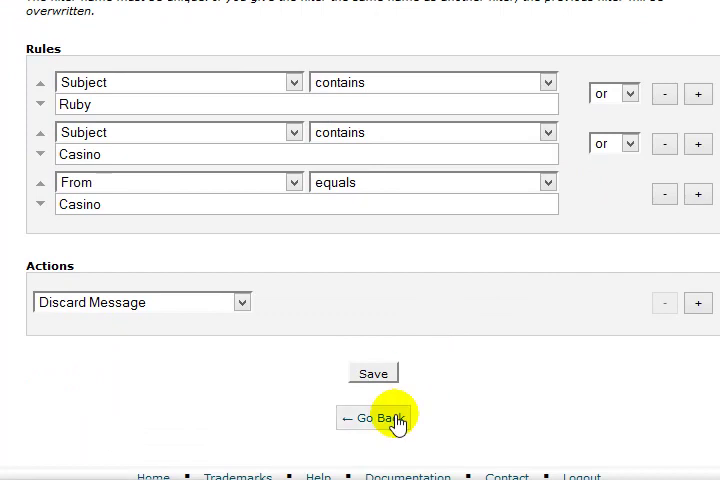
pyautogui.click(376, 416)
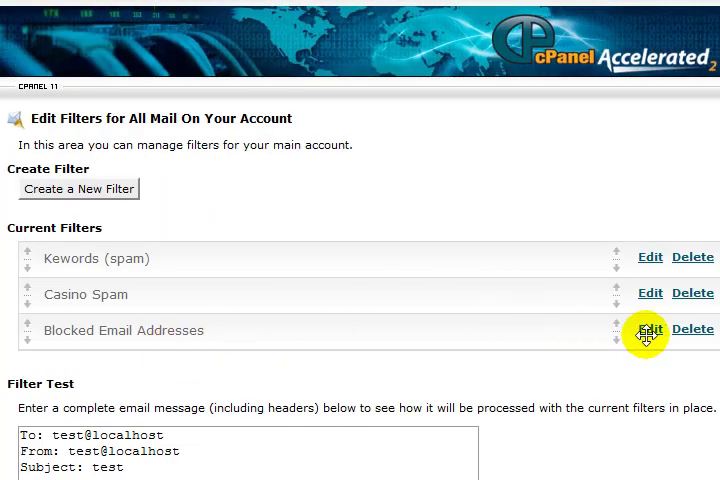
# - Review the Blocked Email Addresses filter's From rules for mygbiz.com and an AOL address with Discard Message
pyautogui.click(648, 328)
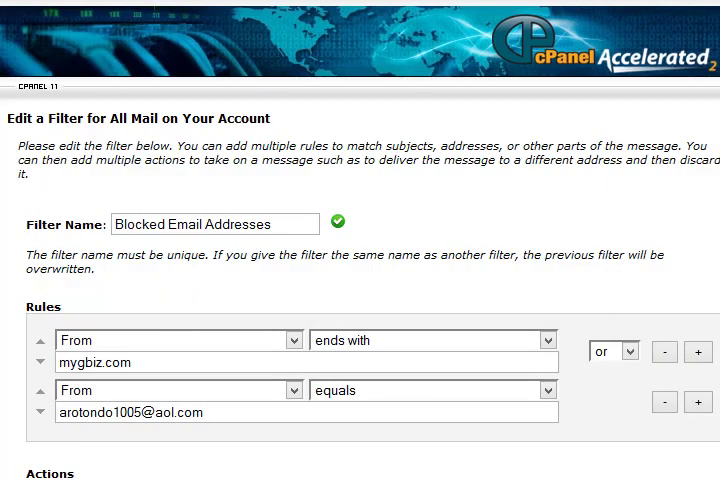
pyautogui.scroll(-3)
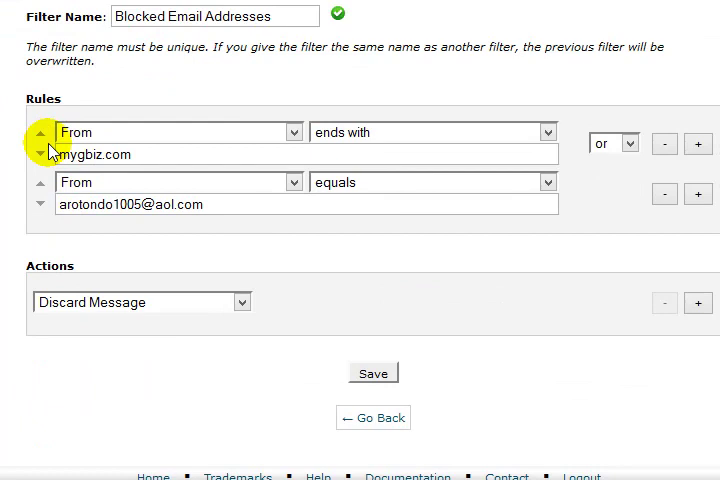
pyautogui.moveTo(540, 130)
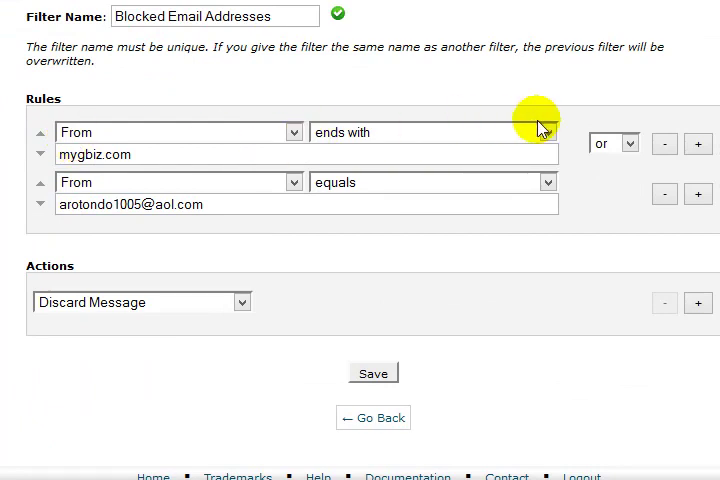
pyautogui.click(150, 156)
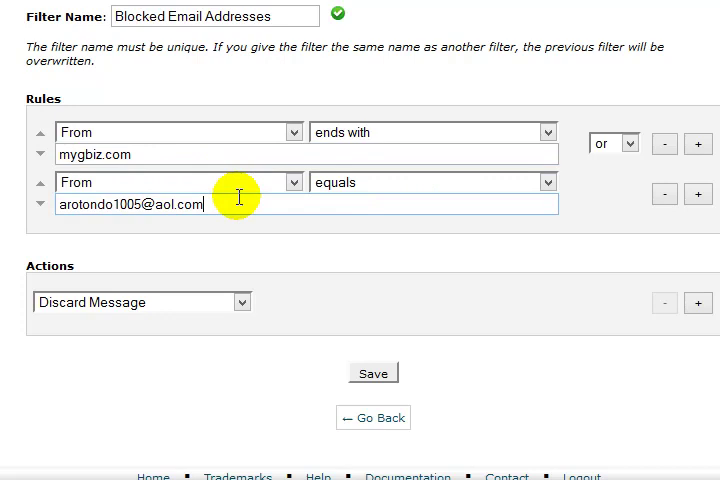
pyautogui.moveTo(288, 244)
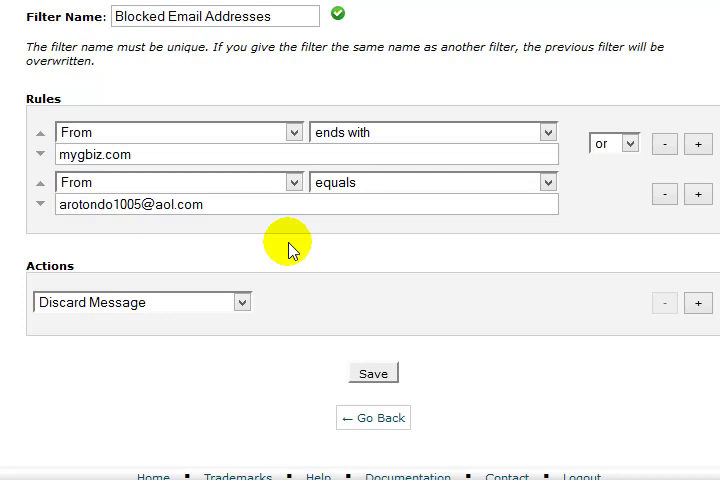
pyautogui.click(242, 302)
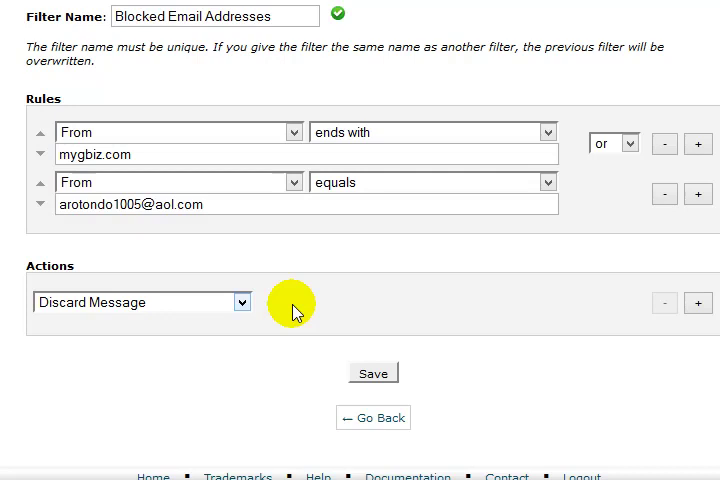
pyautogui.moveTo(248, 246)
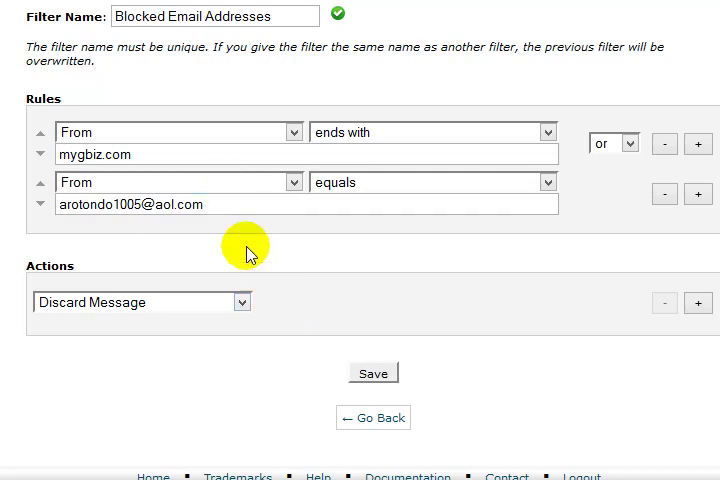
# - Go back to the account's filter list with its three spam filters
pyautogui.click(372, 372)
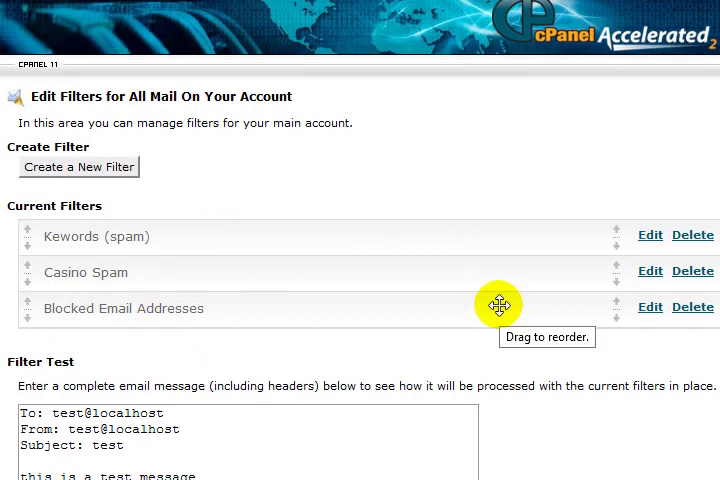
pyautogui.moveTo(62, 168)
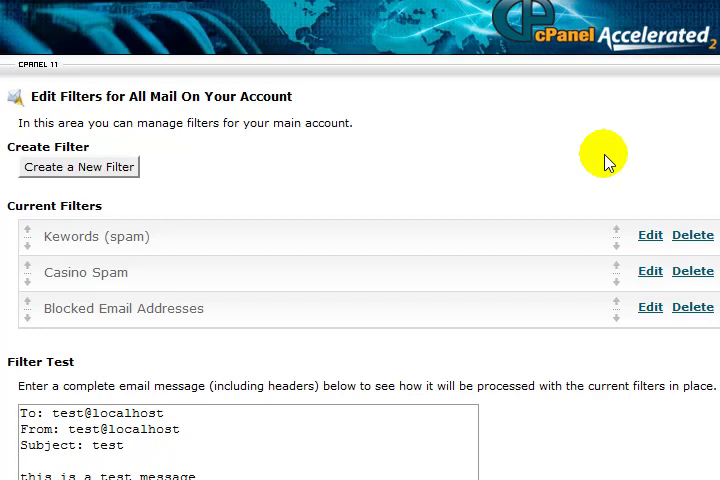
pyautogui.moveTo(592, 156)
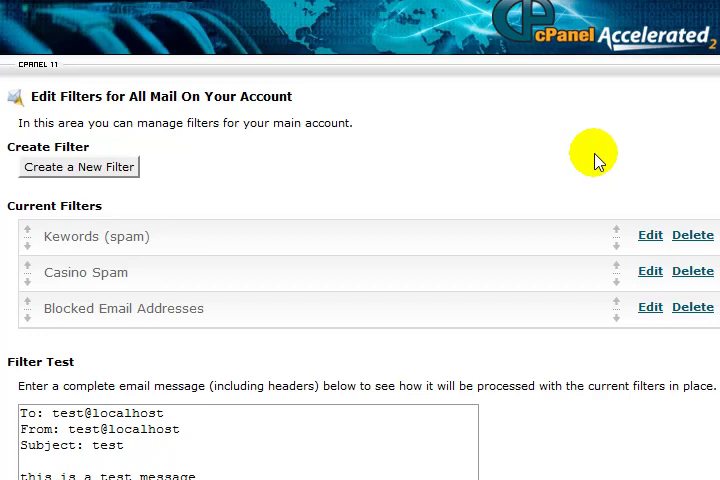
pyautogui.moveTo(392, 158)
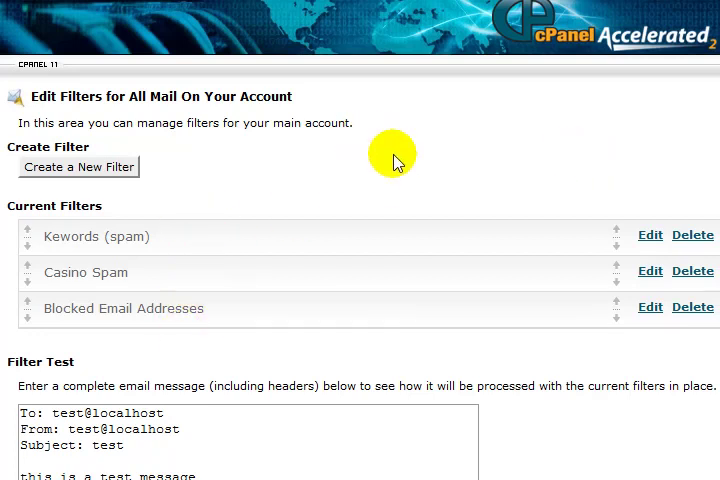